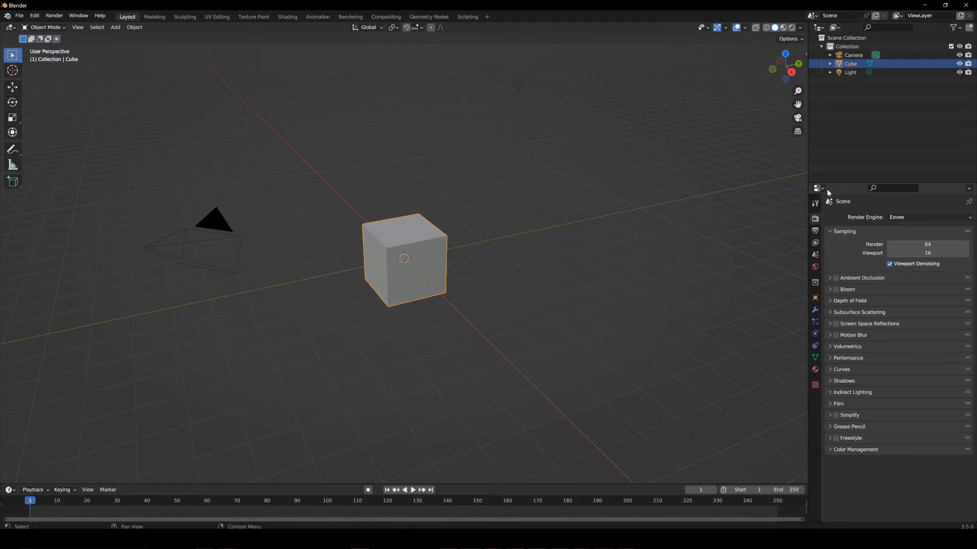
Step: Divide the 3D viewport with a split line into upper and lower areas showing the cube
{"action": "left_click", "coordinate": [815, 188]}
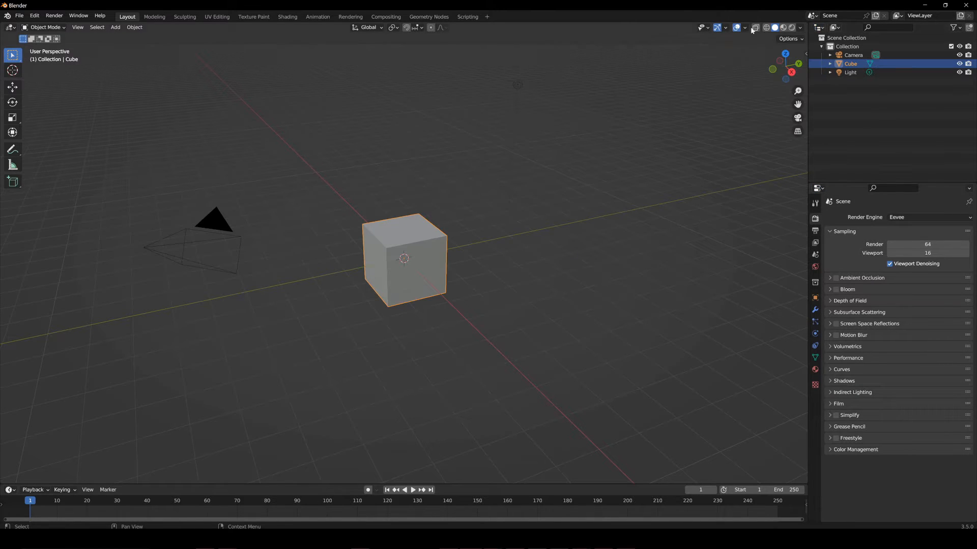
{"action": "mouse_move", "coordinate": [13, 492]}
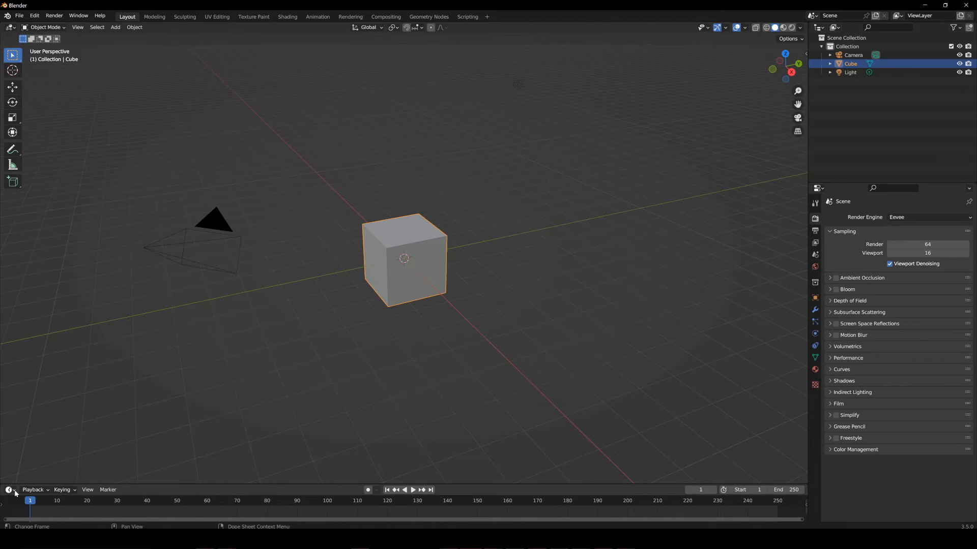
{"action": "left_click", "coordinate": [10, 27]}
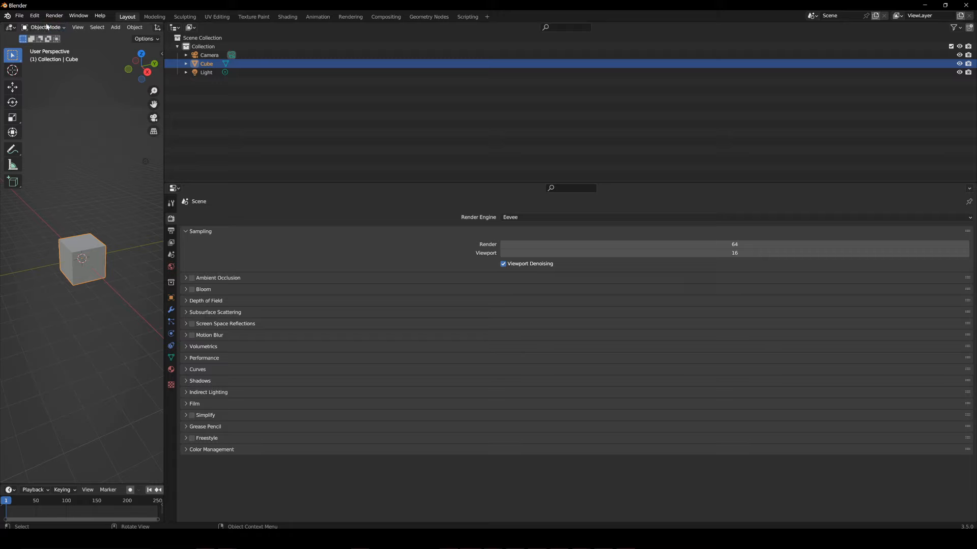
{"action": "left_click", "coordinate": [8, 27]}
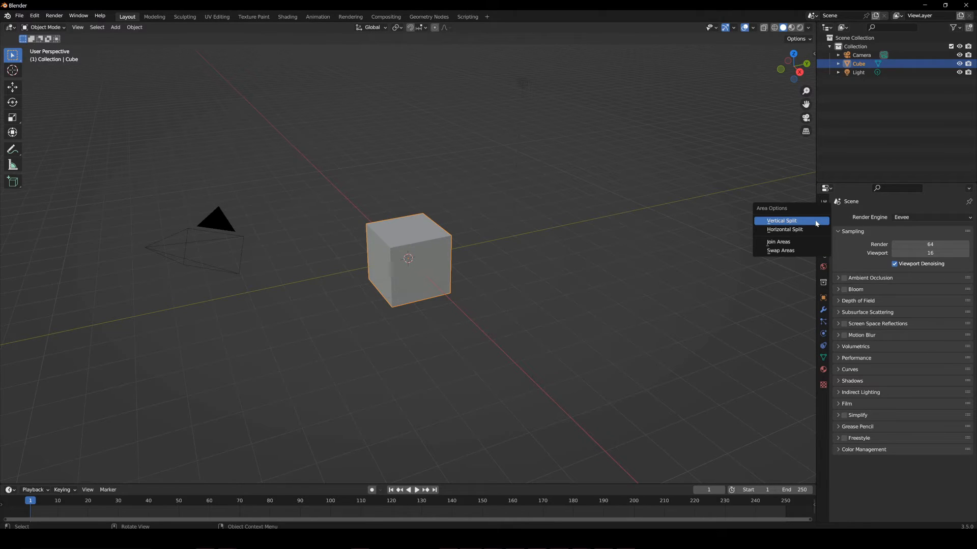
{"action": "mouse_move", "coordinate": [783, 220]}
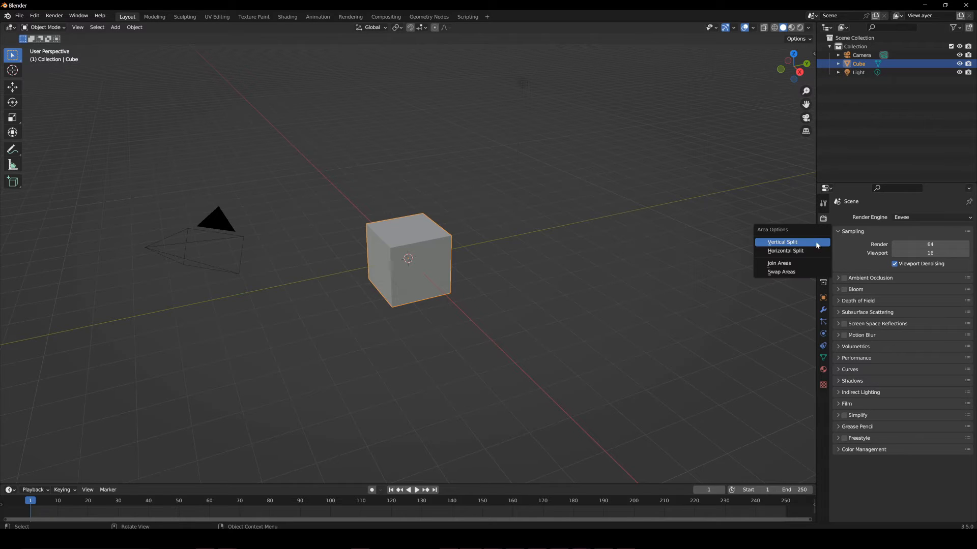
{"action": "left_click", "coordinate": [786, 251]}
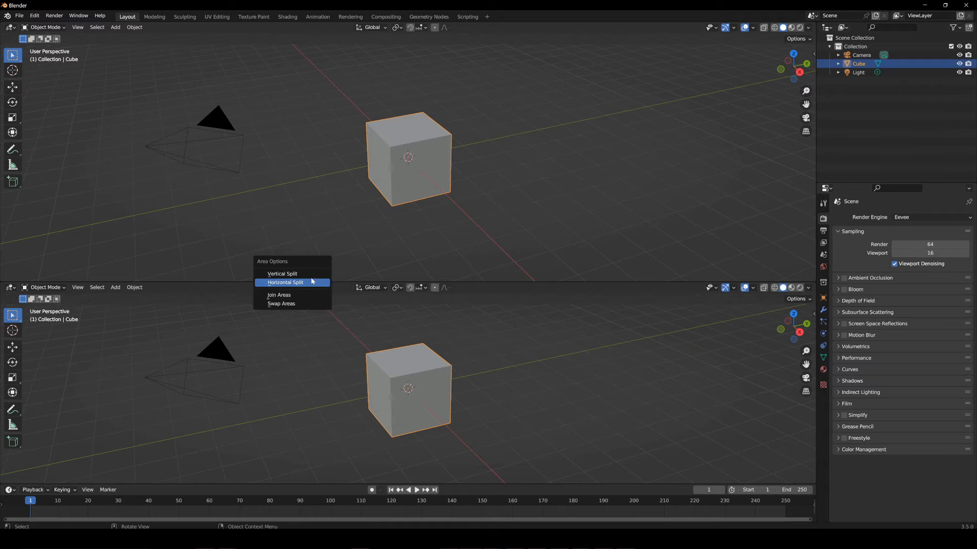
{"action": "left_click", "coordinate": [281, 275]}
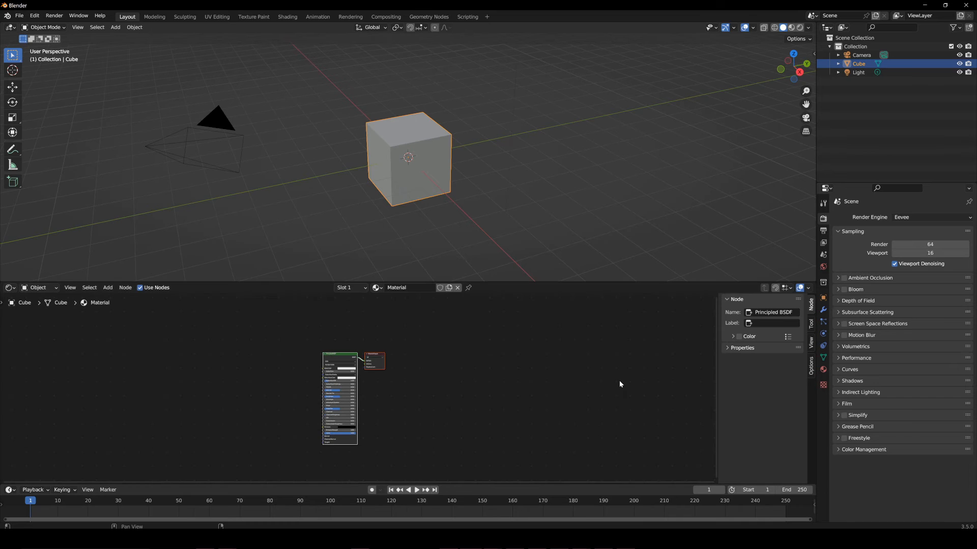
Step: Join the upper and lower areas back into one full-size viewport via the border menu
{"action": "right_click", "coordinate": [366, 287]}
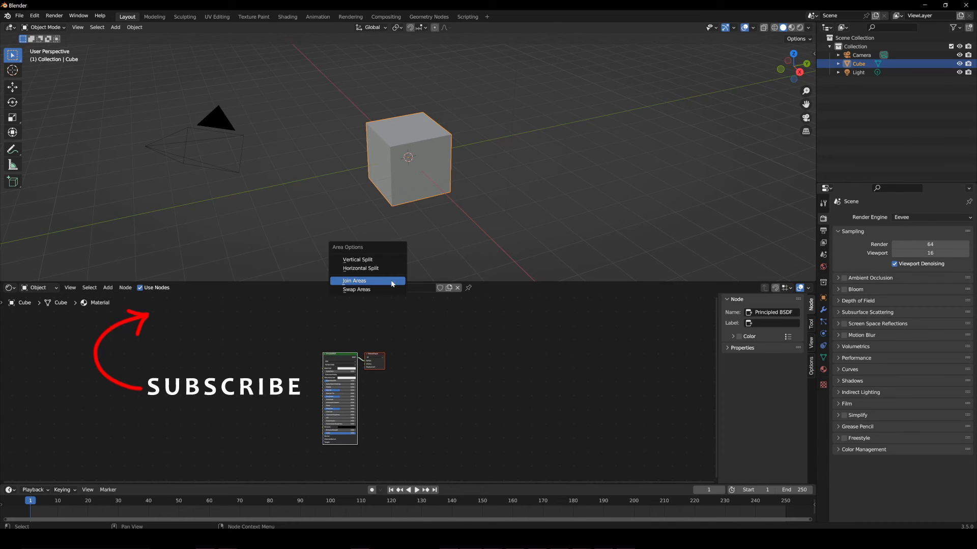
{"action": "left_click", "coordinate": [354, 280]}
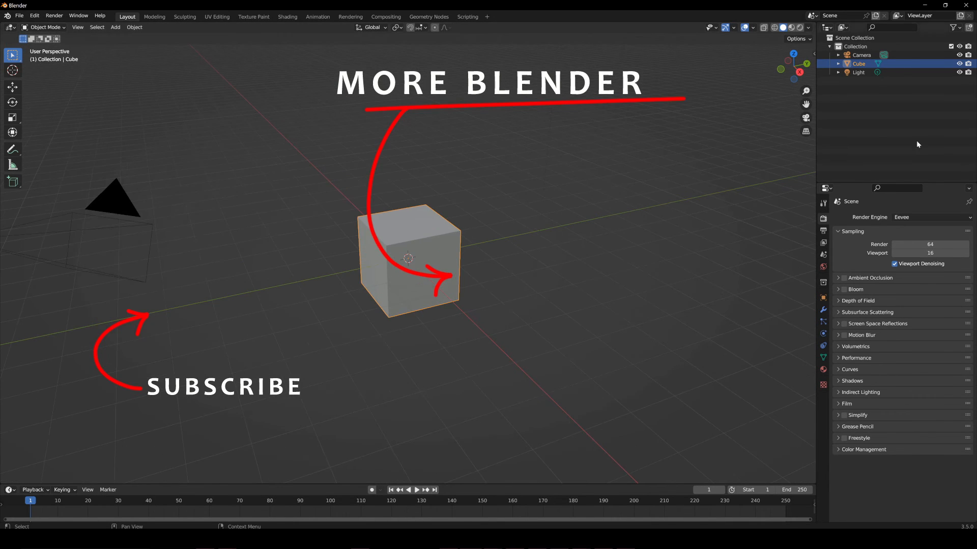